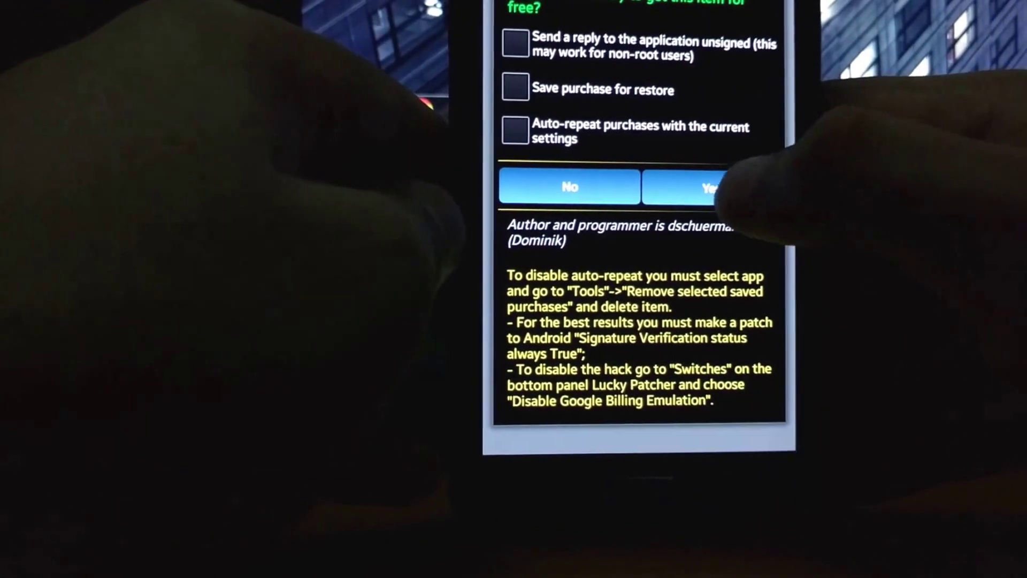
# Step: Accept Lucky Patcher's free purchase so µTorrent confirms the upgrade to Pro
pyautogui.click(704, 188)
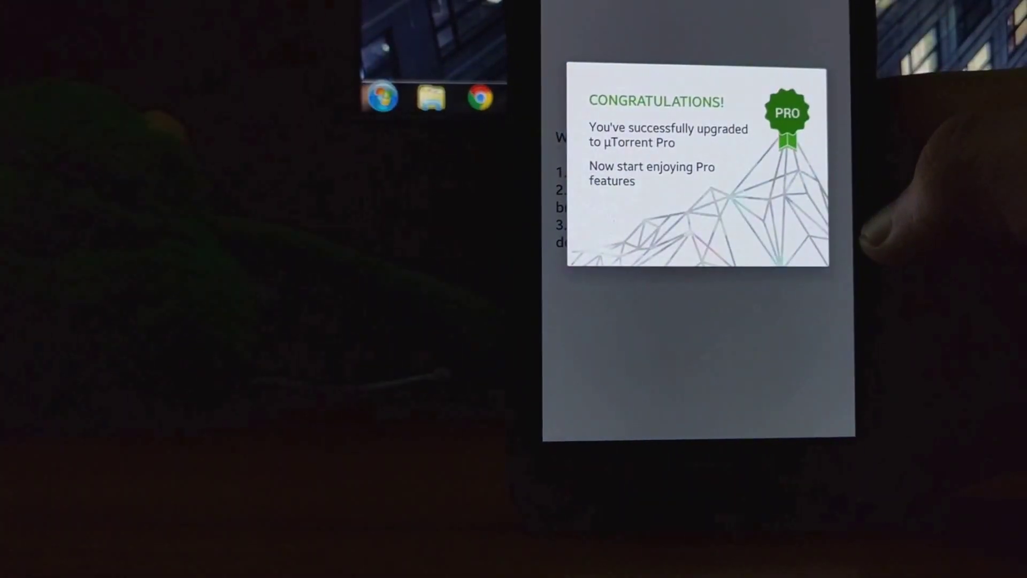